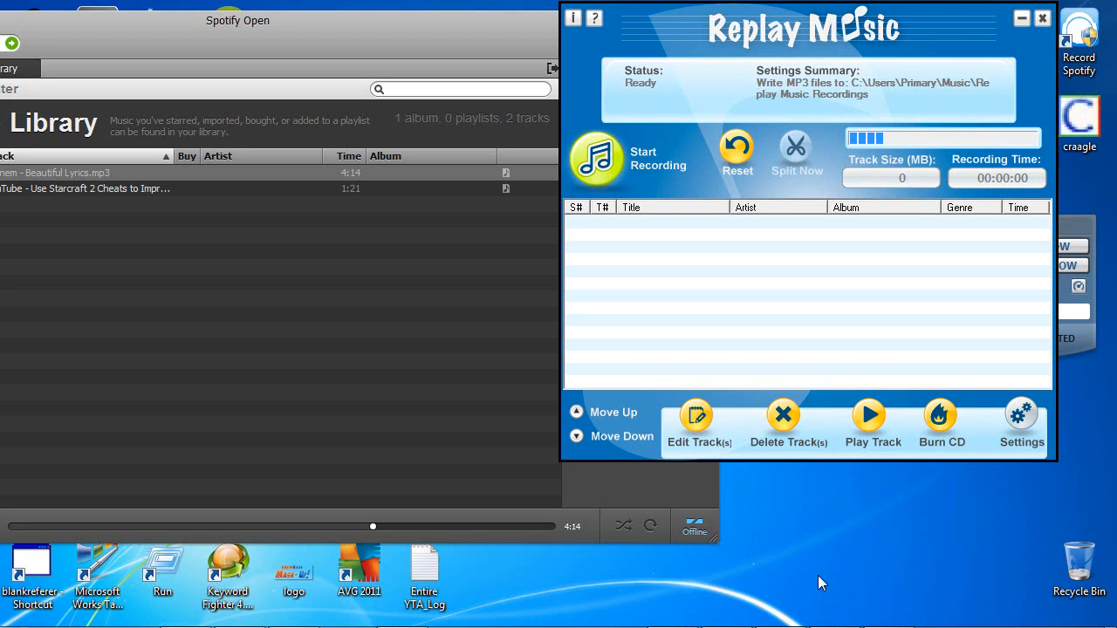
{"action": "mouse_move", "coordinate": [631, 301]}
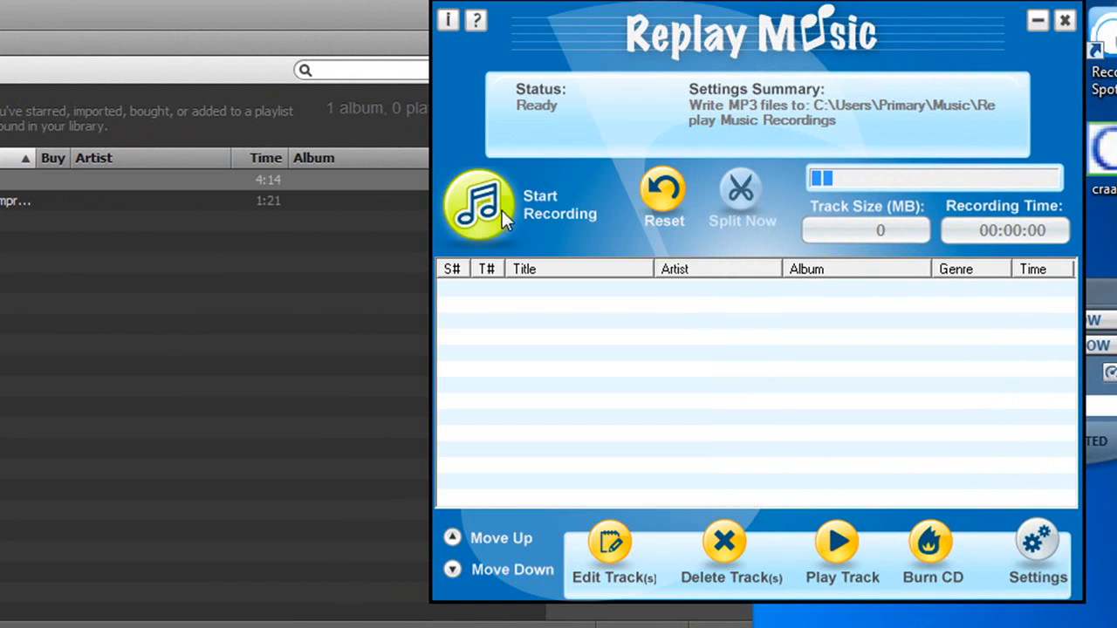
Begin a recording session tagged artist 'eminem beautiful', album 'Replay Music 2011-05-15', capturing Track1 from Spotify
{"action": "left_click", "coordinate": [478, 206]}
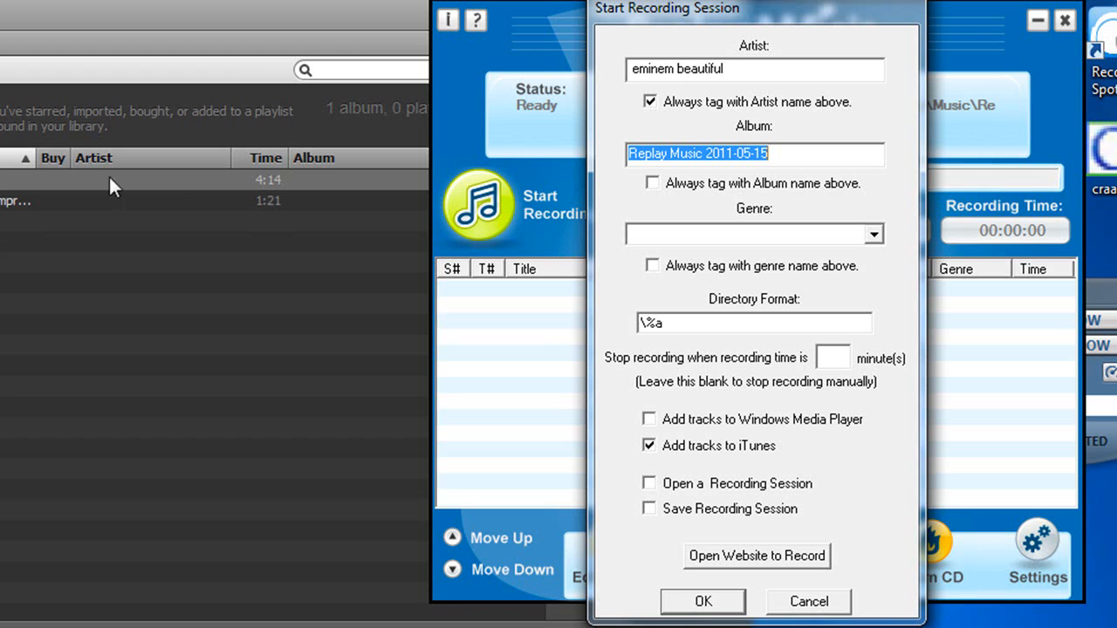
{"action": "mouse_move", "coordinate": [504, 279]}
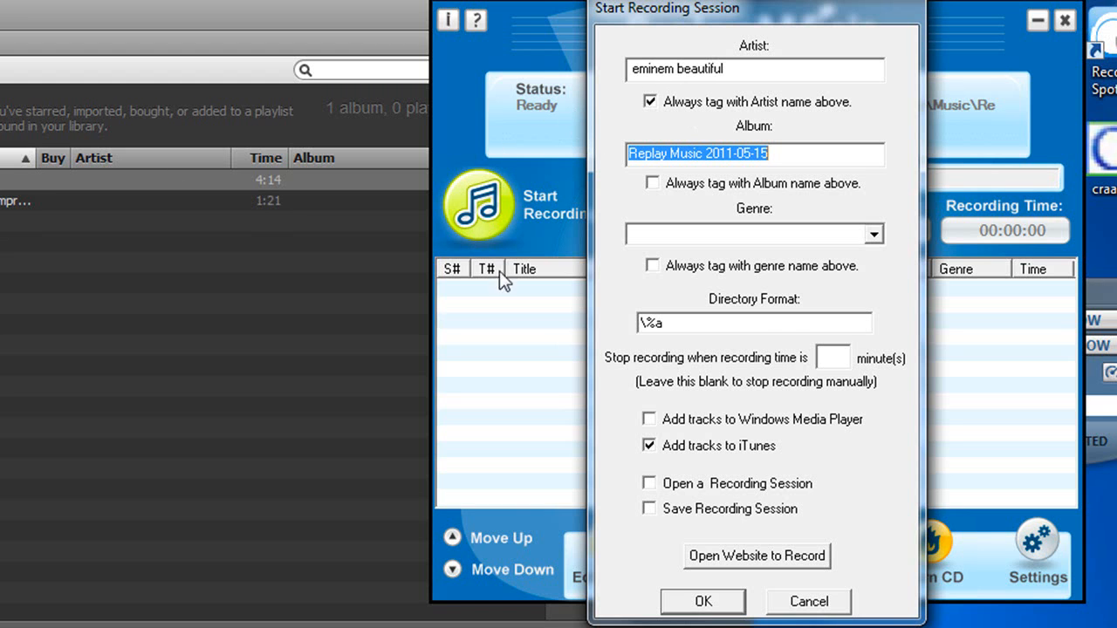
{"action": "left_click", "coordinate": [873, 234]}
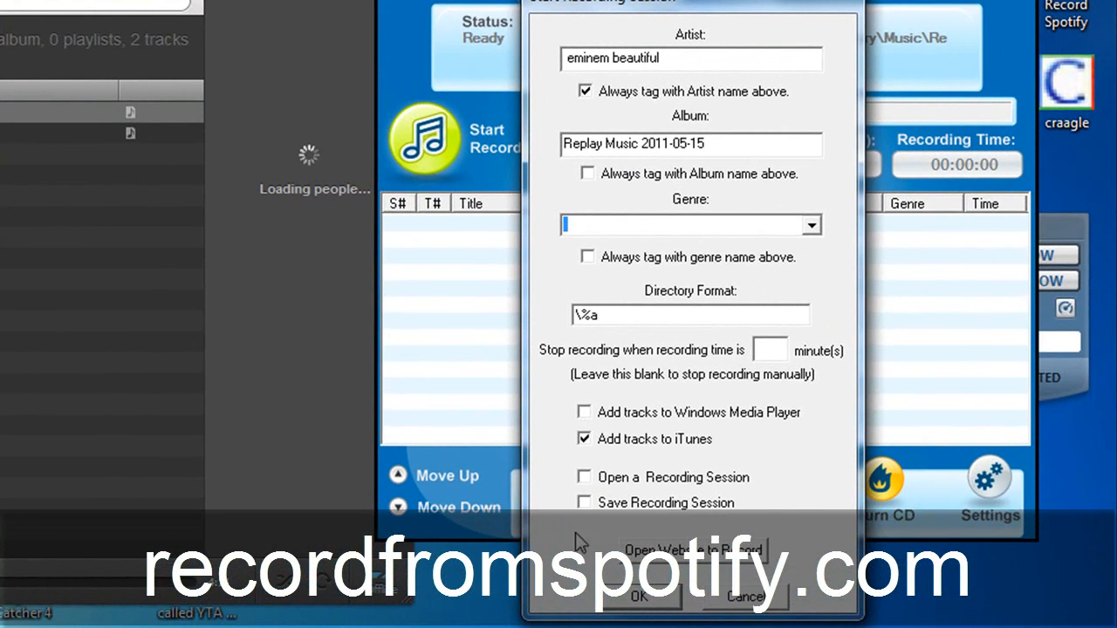
{"action": "left_click", "coordinate": [639, 597]}
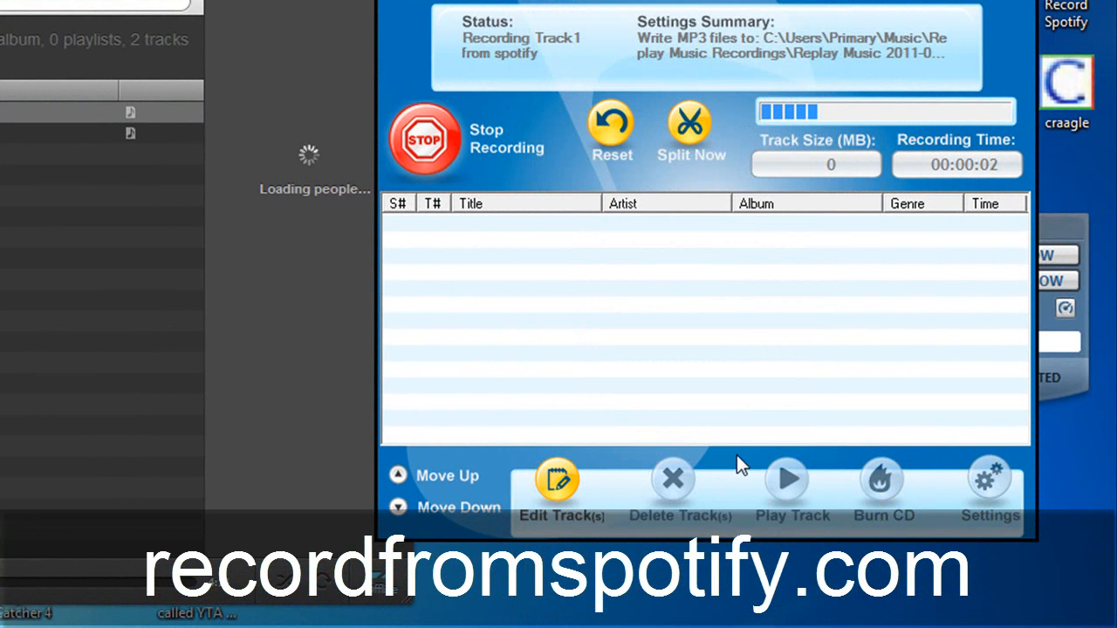
{"action": "mouse_move", "coordinate": [801, 126]}
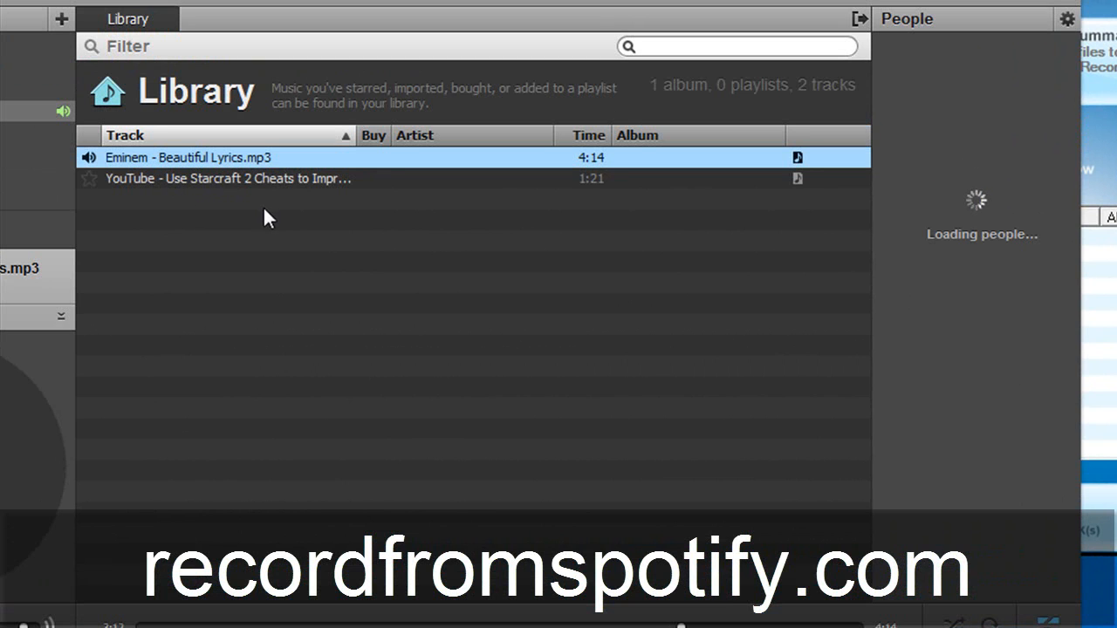
{"action": "mouse_move", "coordinate": [785, 122]}
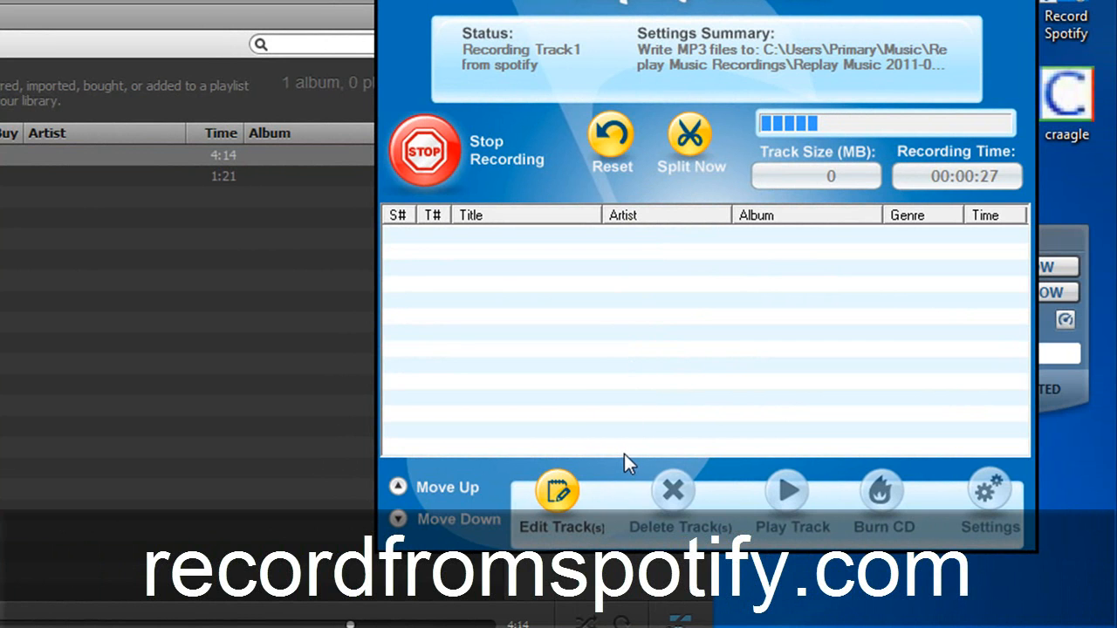
{"action": "mouse_move", "coordinate": [591, 464]}
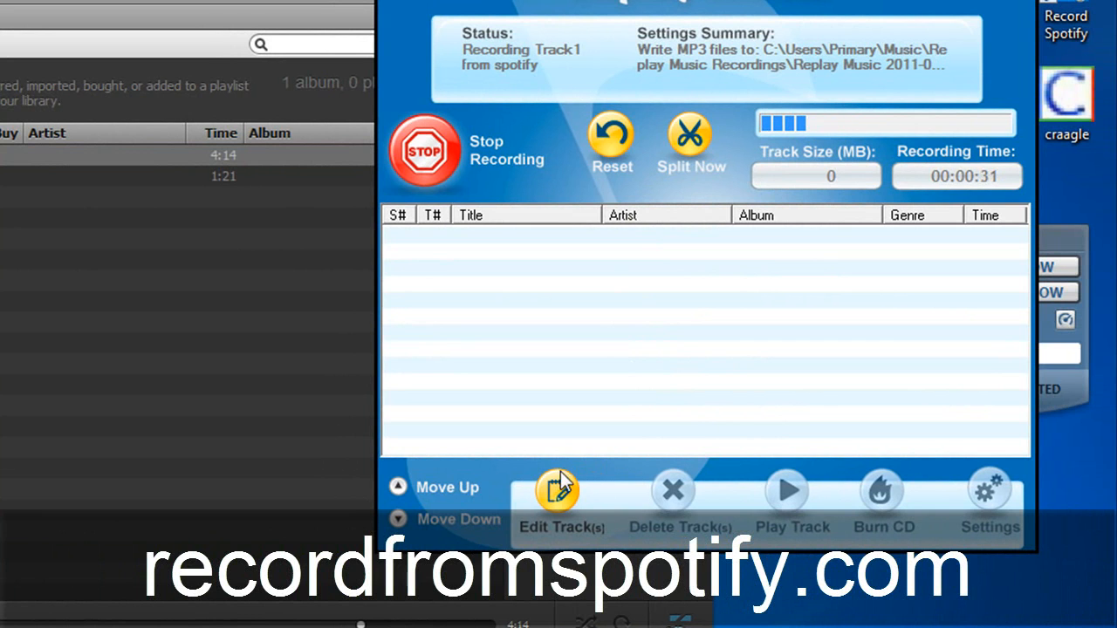
{"action": "mouse_move", "coordinate": [561, 475]}
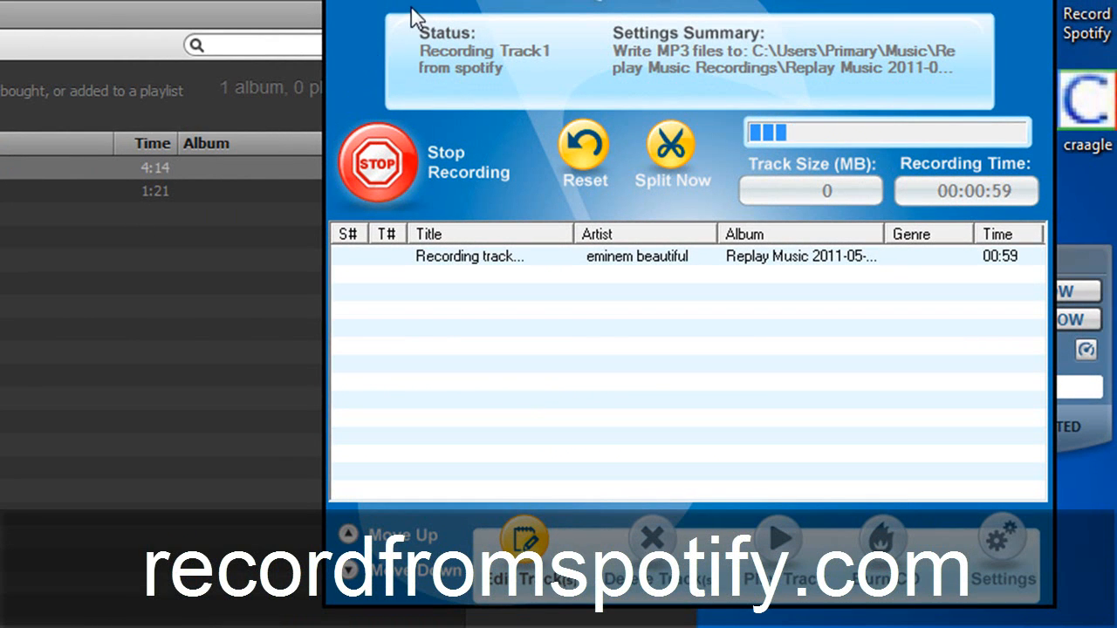
{"action": "mouse_move", "coordinate": [395, 21]}
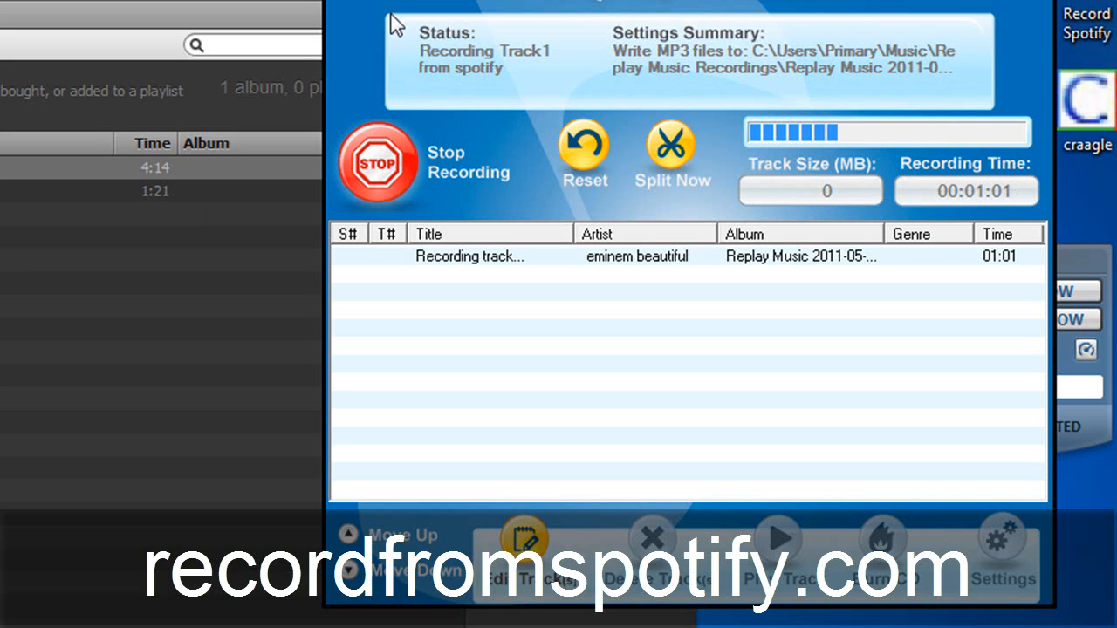